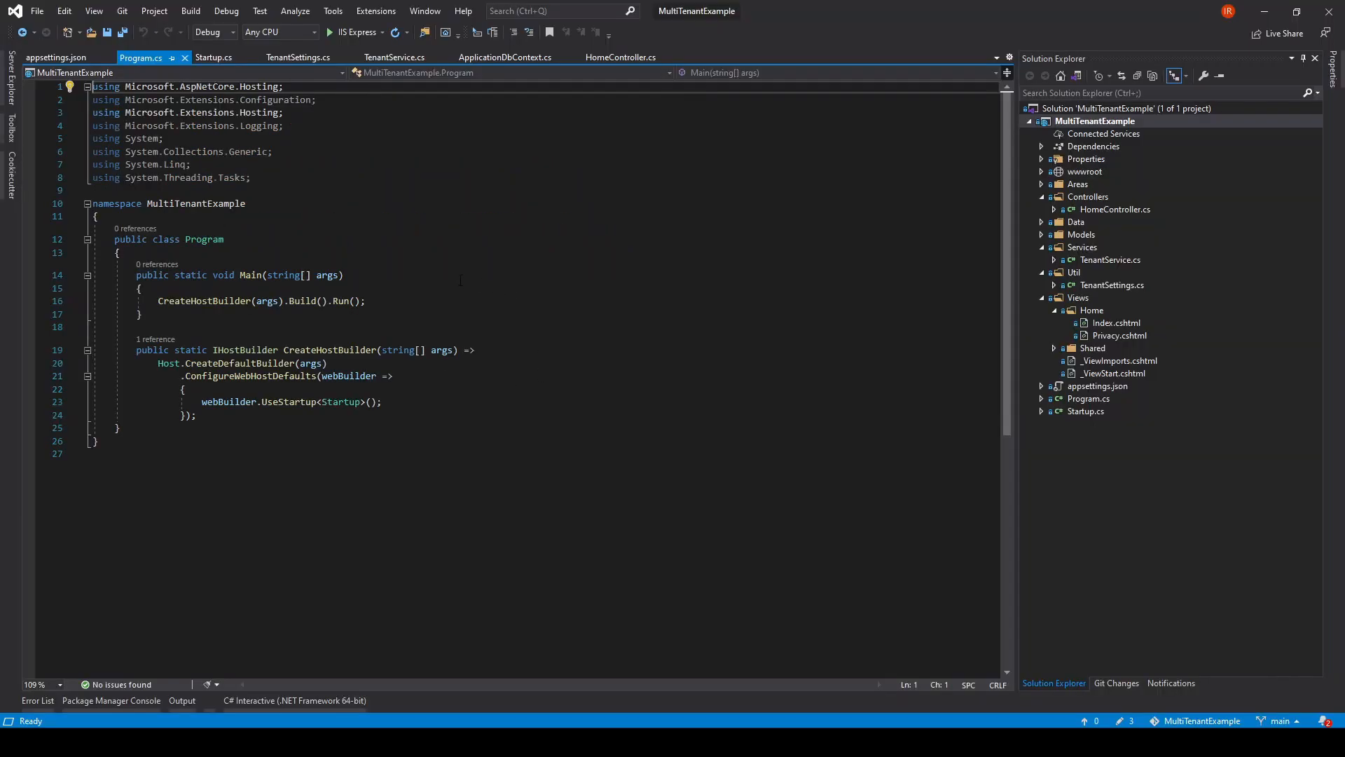
- Review TenantSettings.cs, Startup.cs and TenantService's cookie-based tenant lookup, ending back on Startup.cs
{"action": "left_click", "coordinate": [297, 57]}
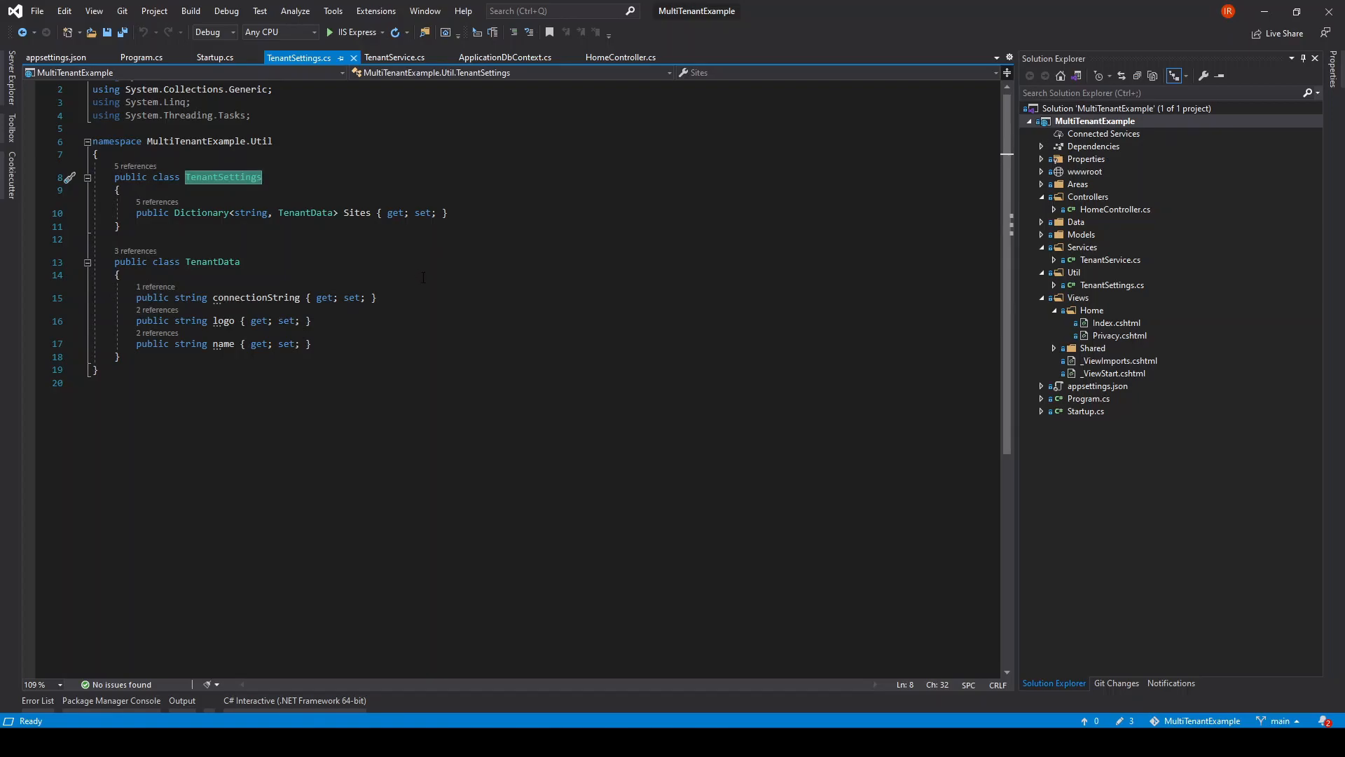
{"action": "left_click", "coordinate": [216, 57]}
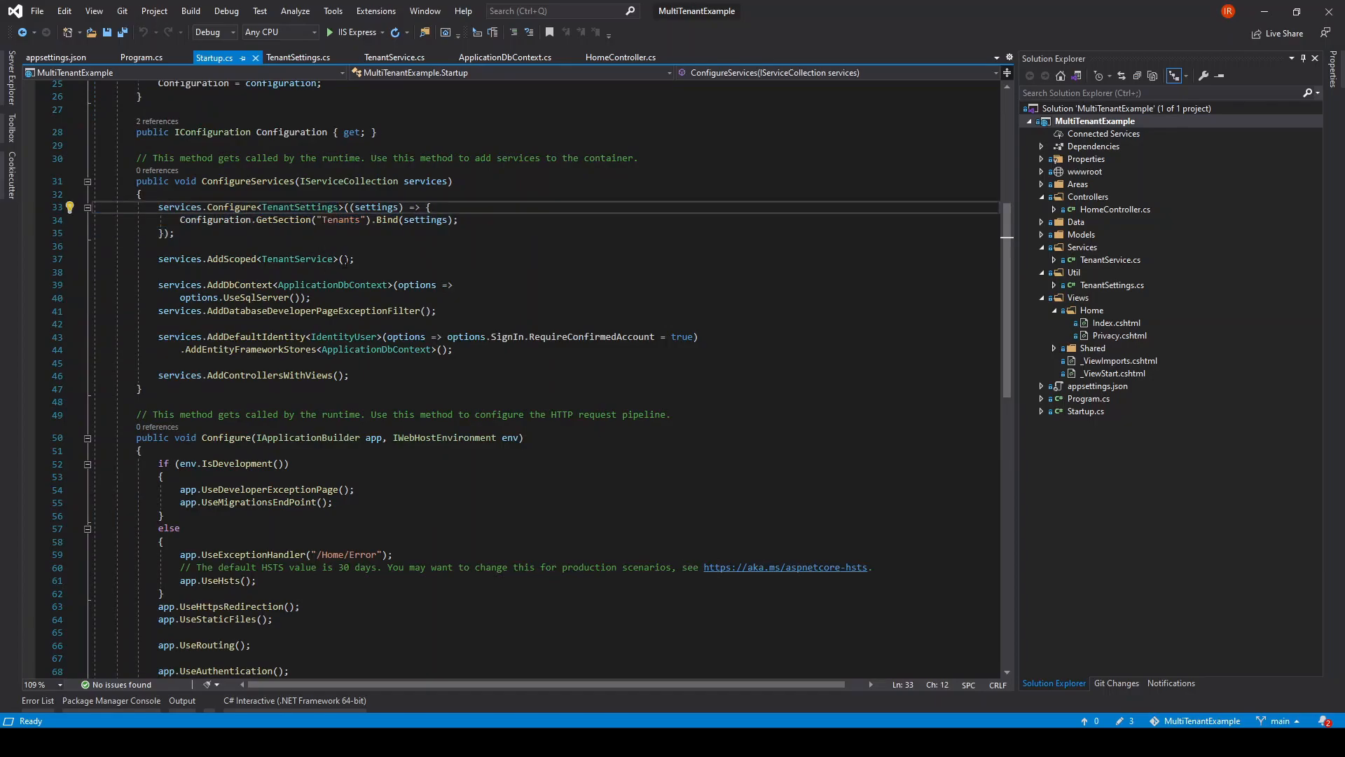
{"action": "double_click", "coordinate": [299, 206]}
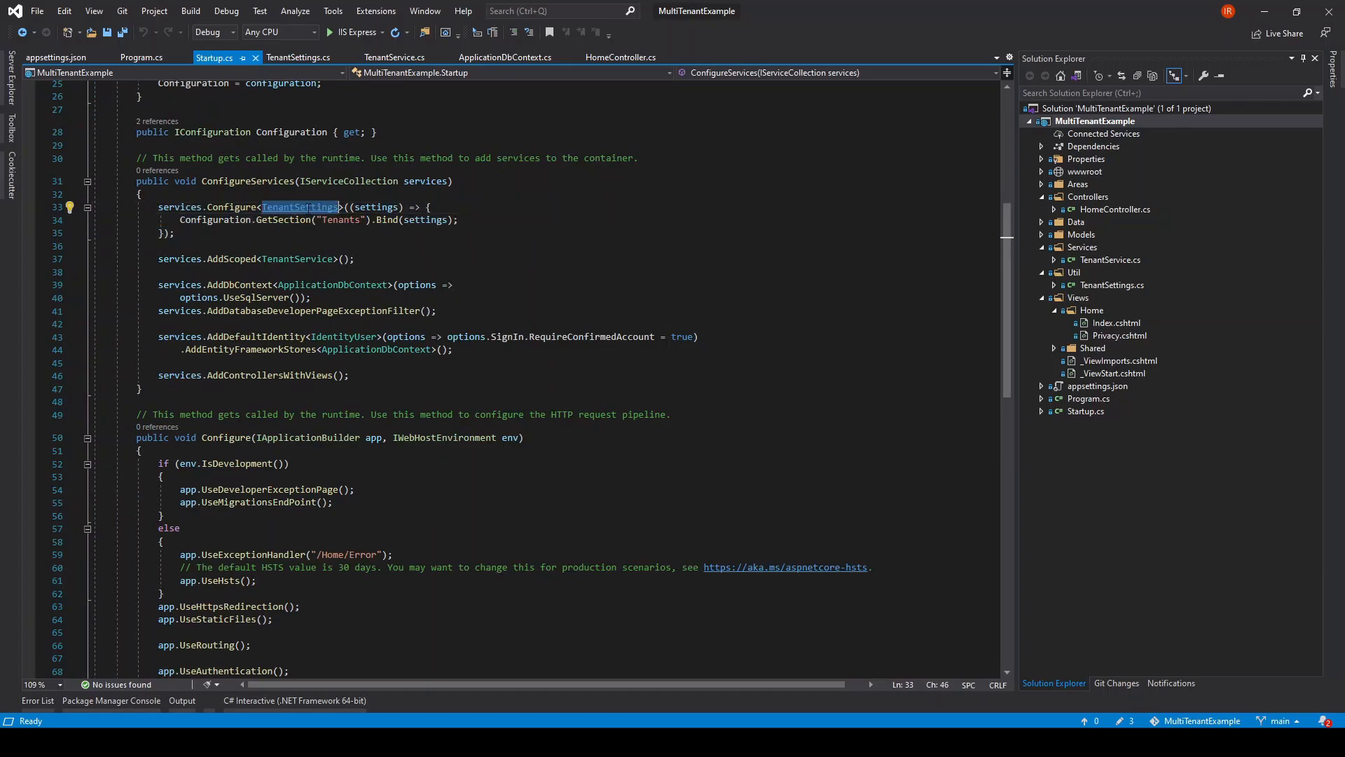
{"action": "mouse_move", "coordinate": [298, 258]}
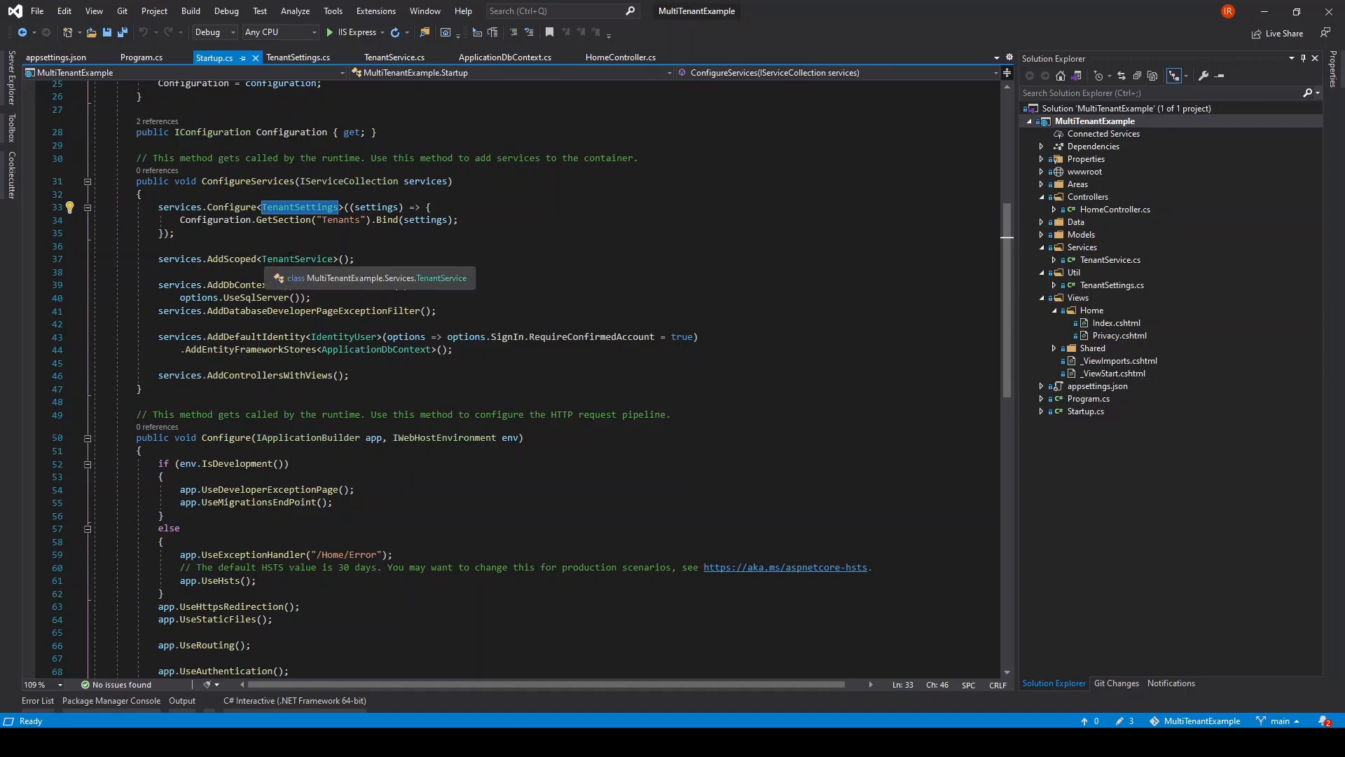
{"action": "left_click", "coordinate": [395, 57]}
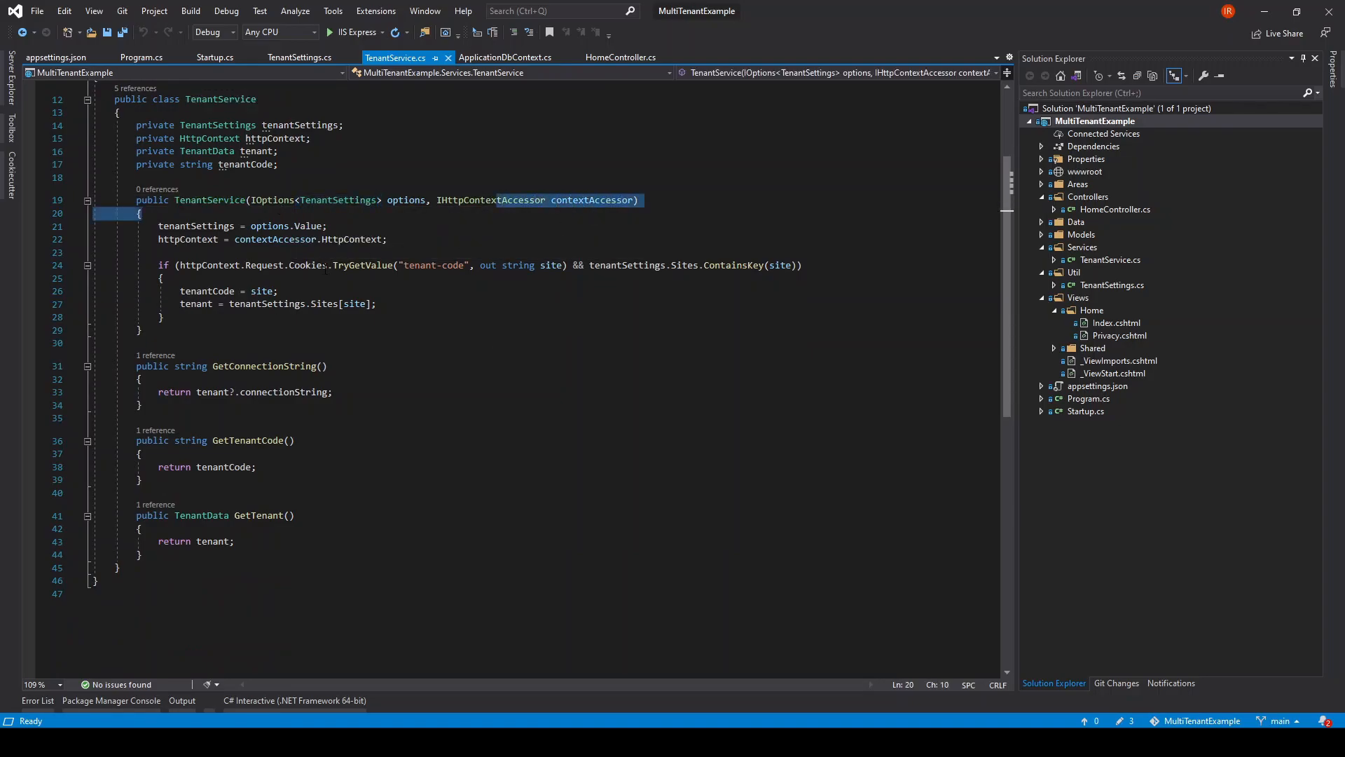
{"action": "left_click", "coordinate": [376, 303]}
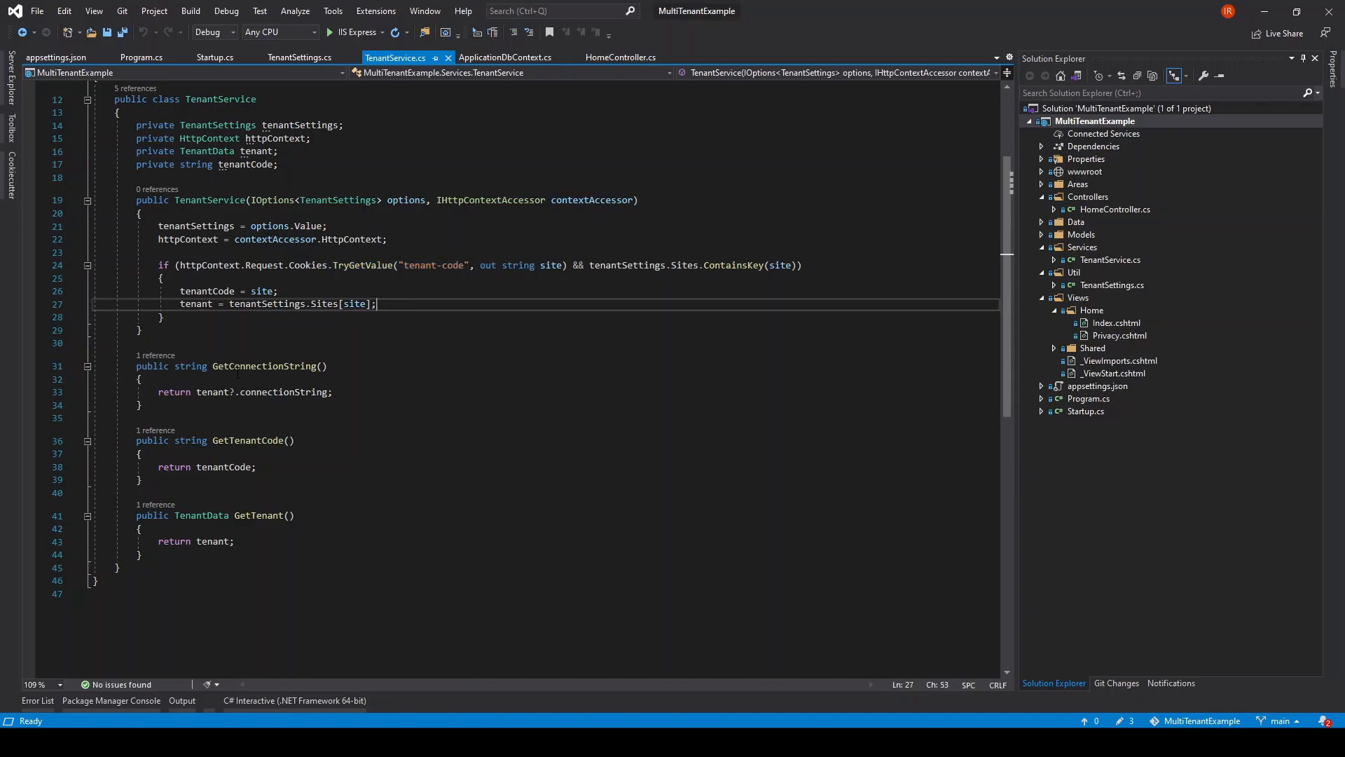
{"action": "left_click", "coordinate": [215, 57]}
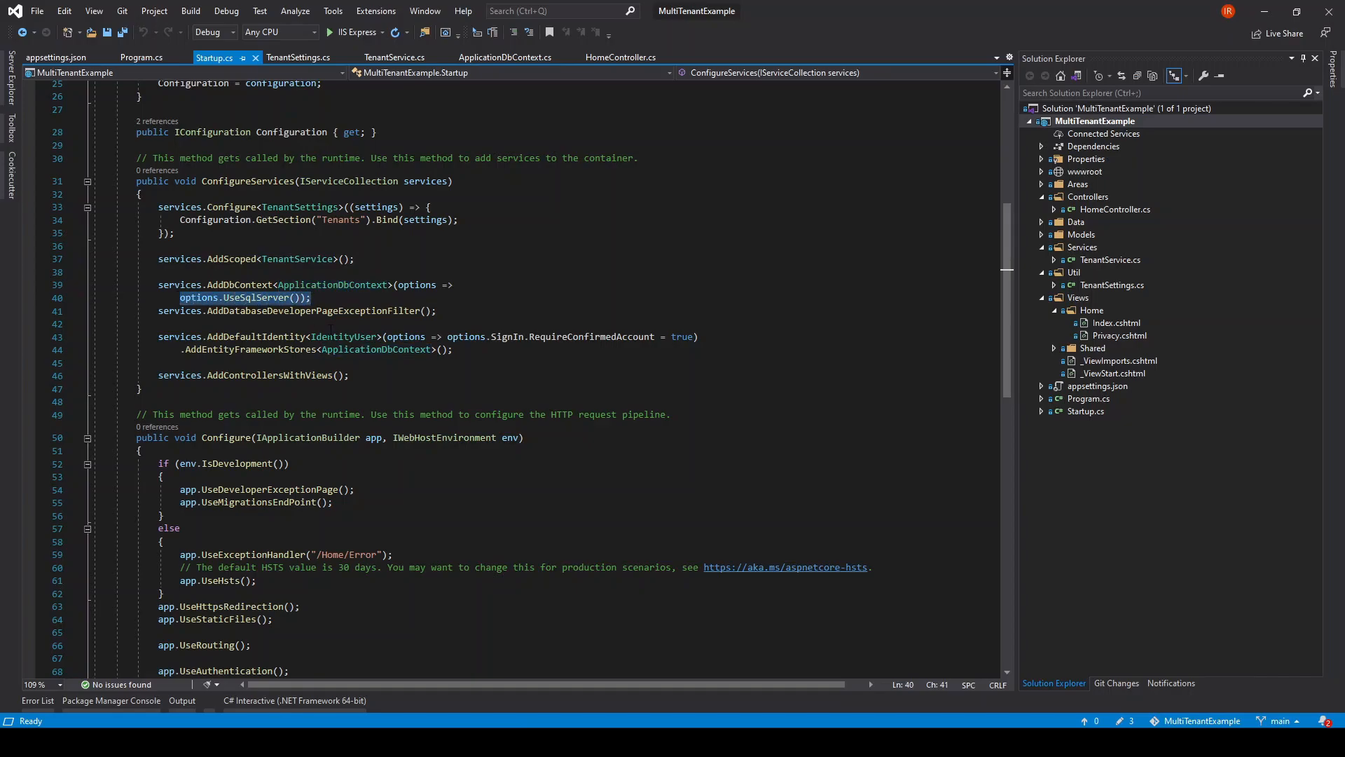
{"action": "left_click", "coordinate": [505, 57]}
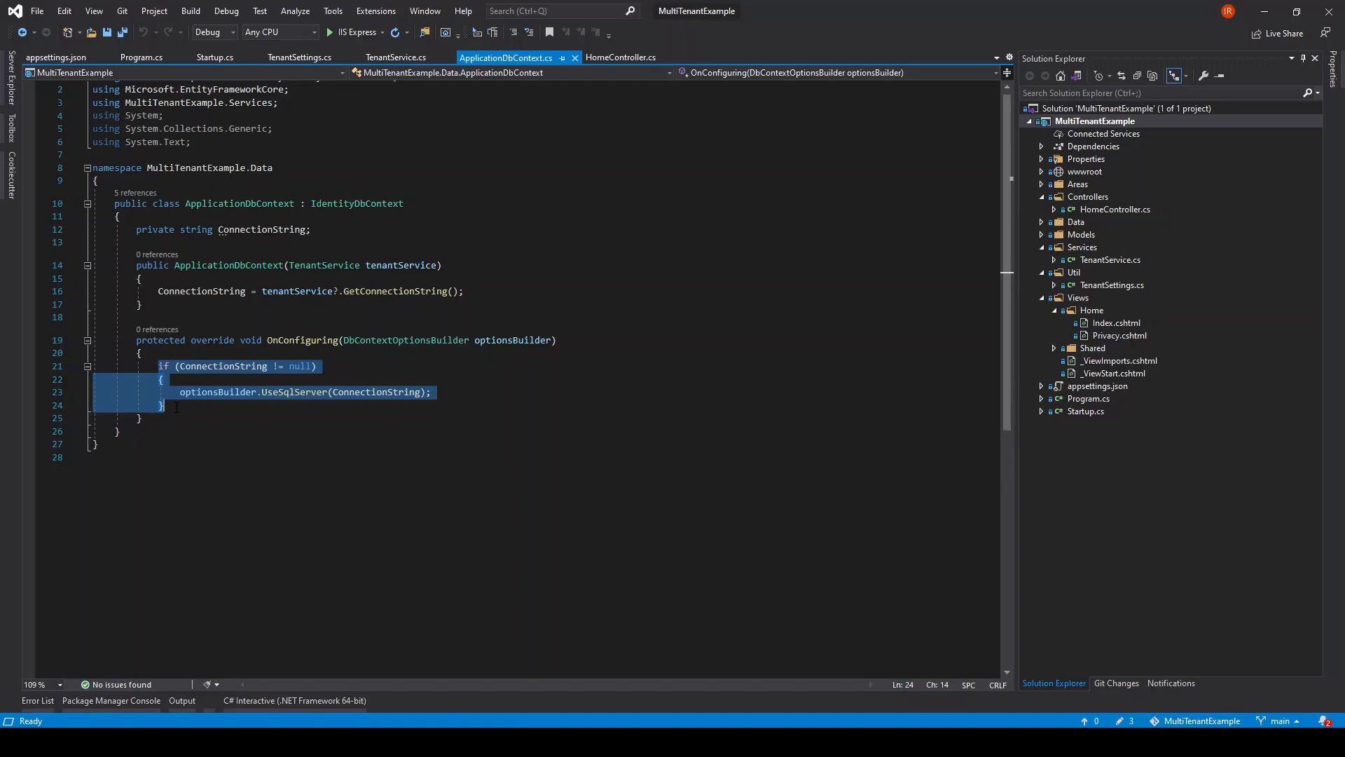
{"action": "left_click", "coordinate": [214, 57]}
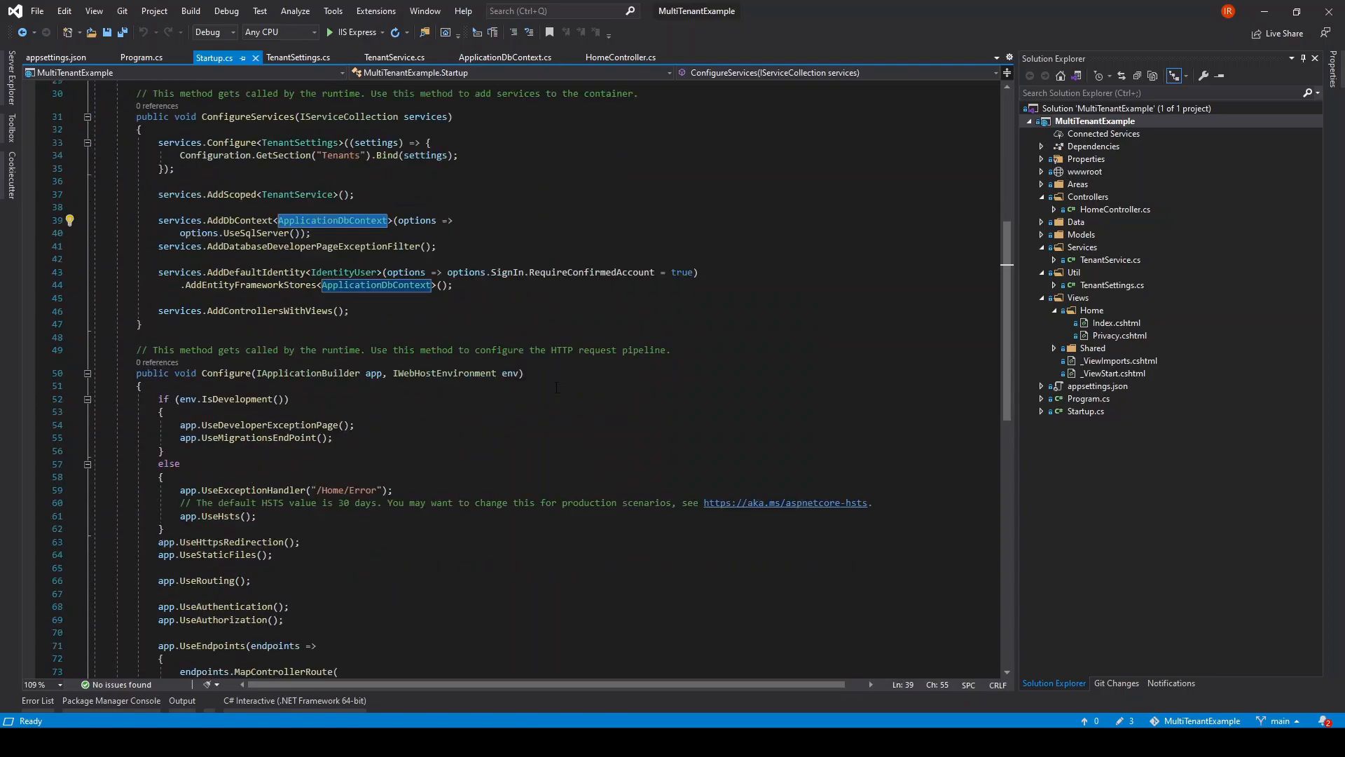
{"action": "scroll", "scroll_direction": "down", "scroll_amount": 3}
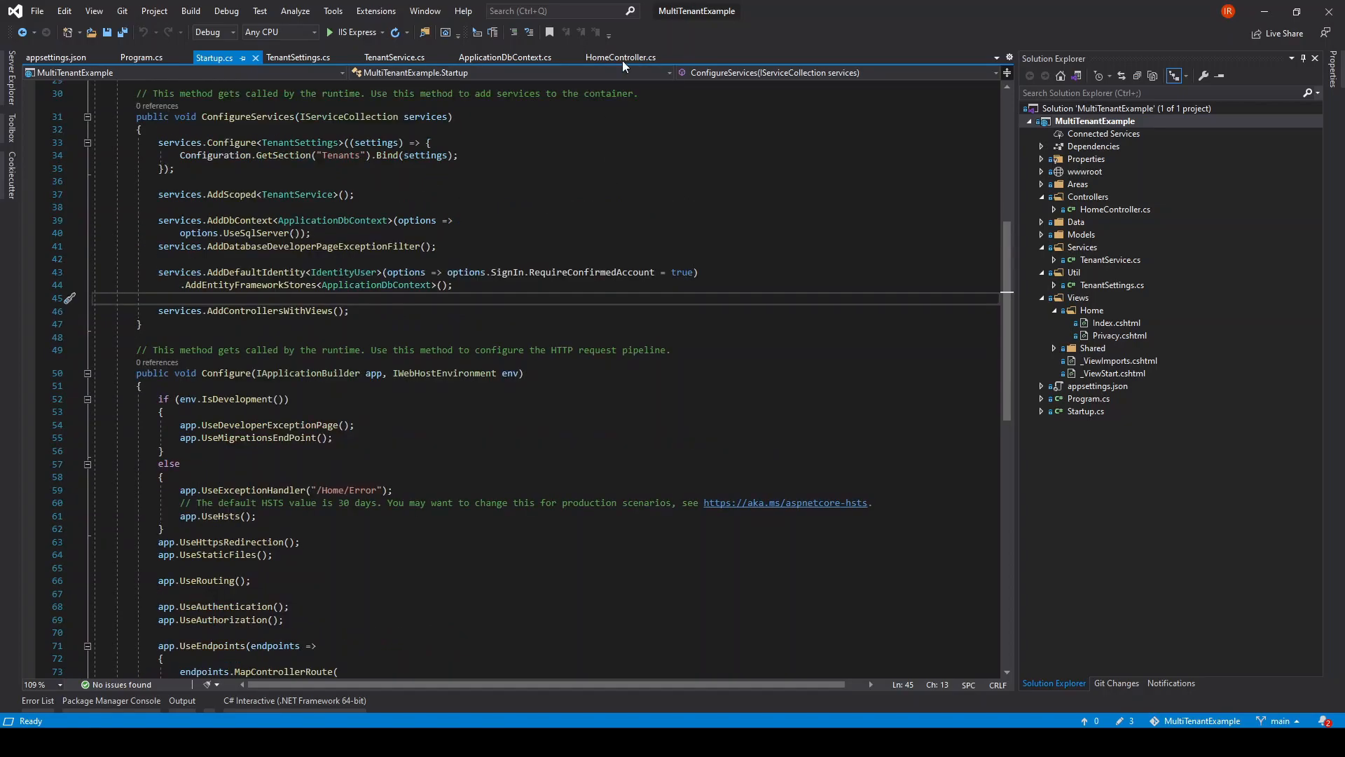
- Review HomeController and the Home Index view, then launch MultiTenantExample in IIS Express debug
{"action": "left_click", "coordinate": [620, 58]}
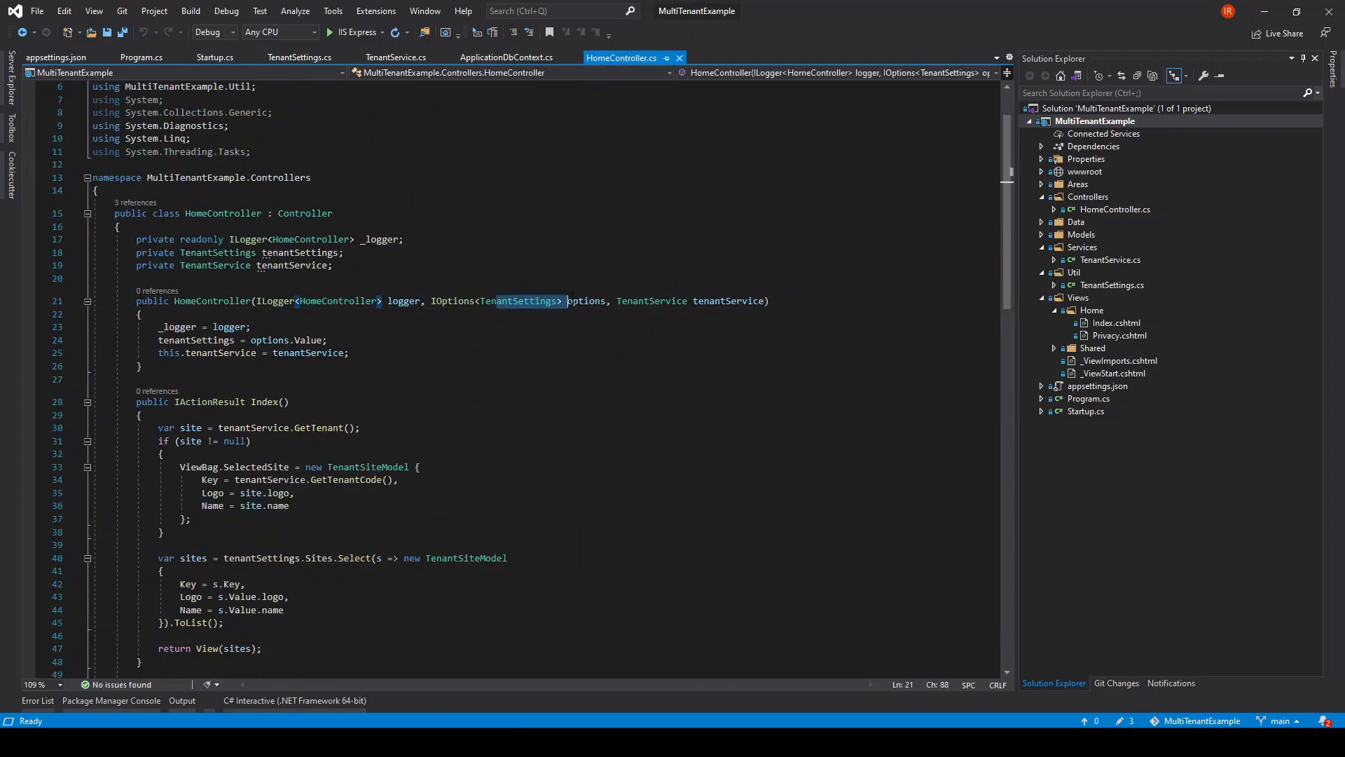
{"action": "double_click", "coordinate": [728, 301]}
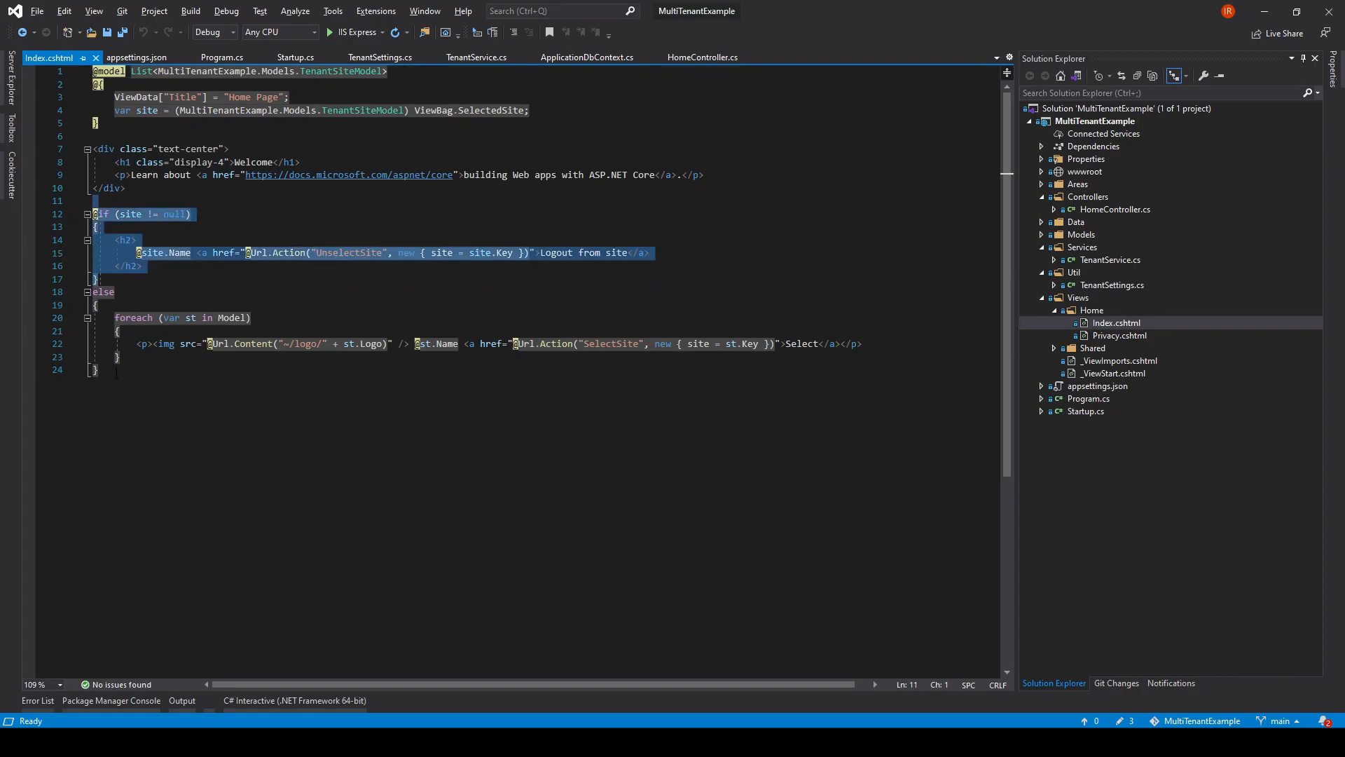
{"action": "left_click", "coordinate": [702, 58]}
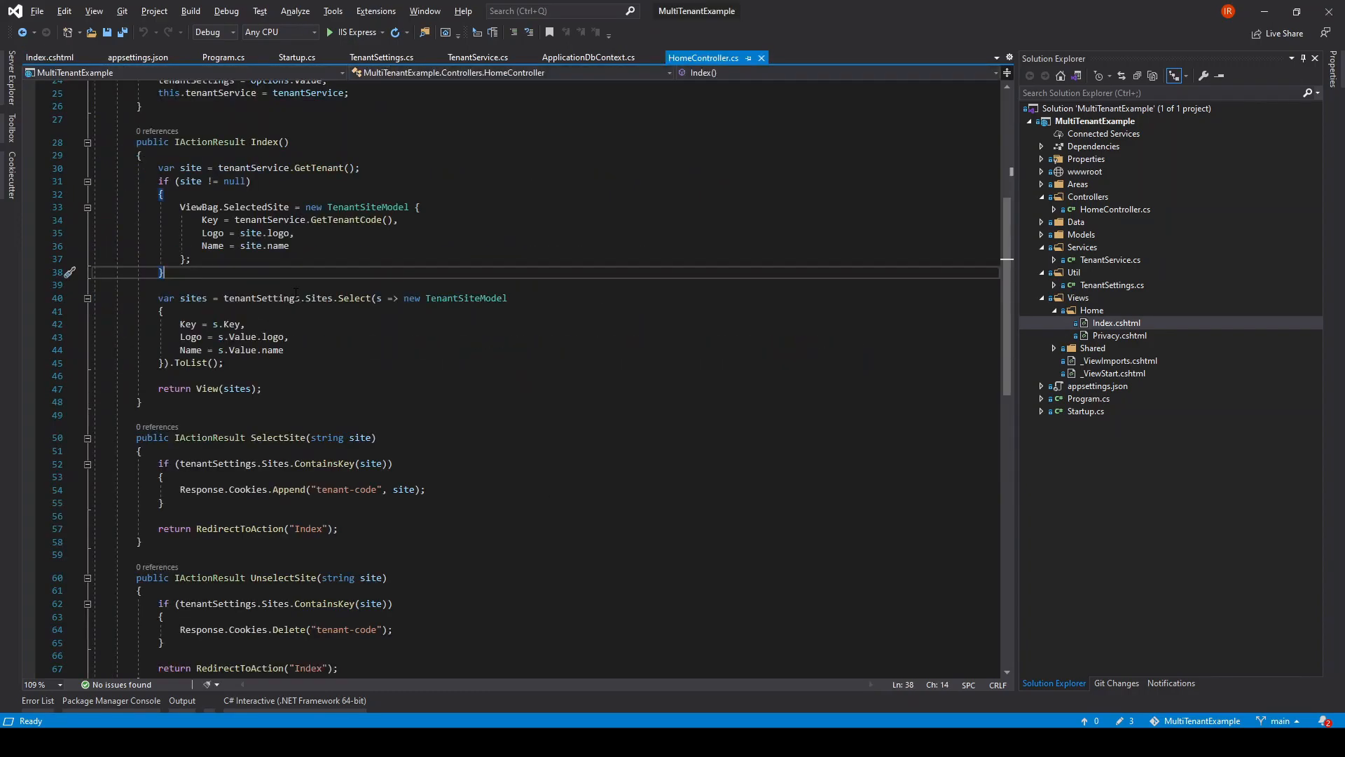
{"action": "scroll", "scroll_direction": "down", "scroll_amount": 3}
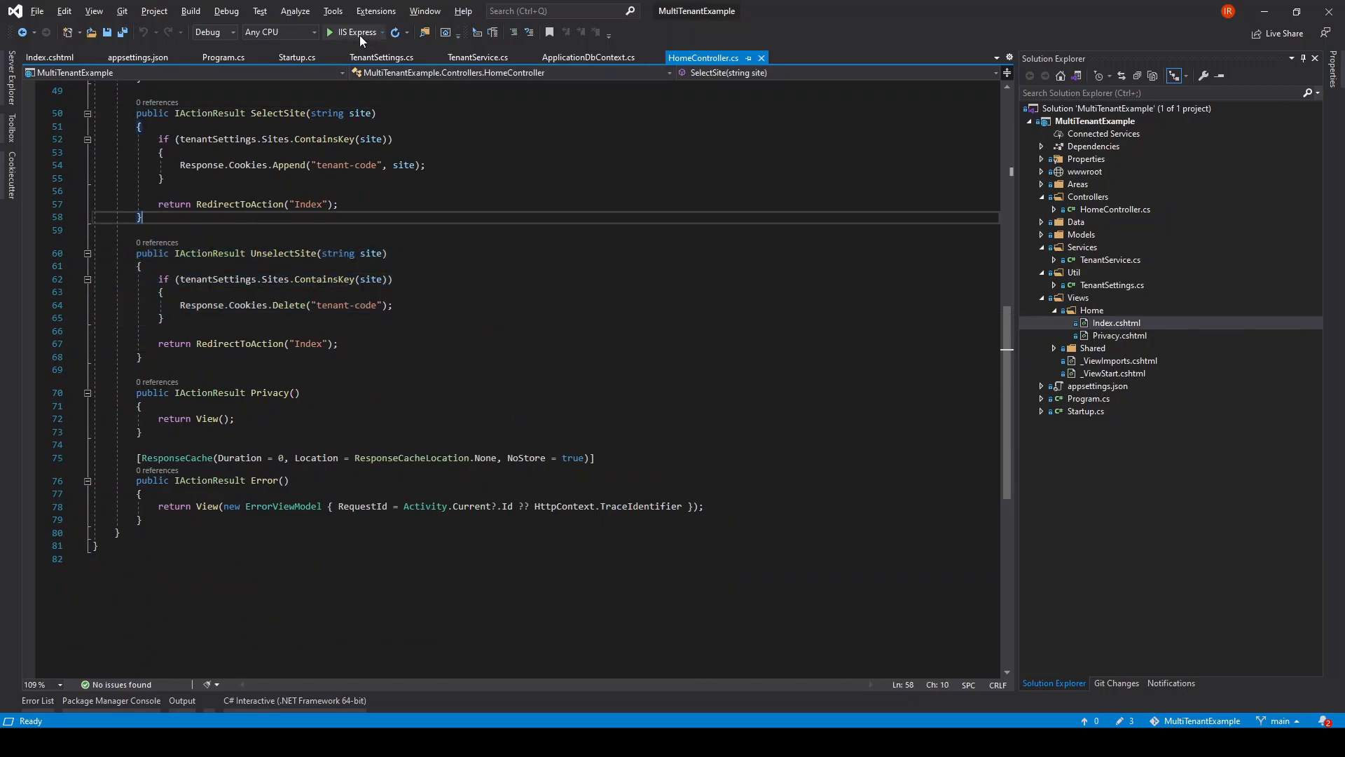
{"action": "left_click", "coordinate": [330, 31]}
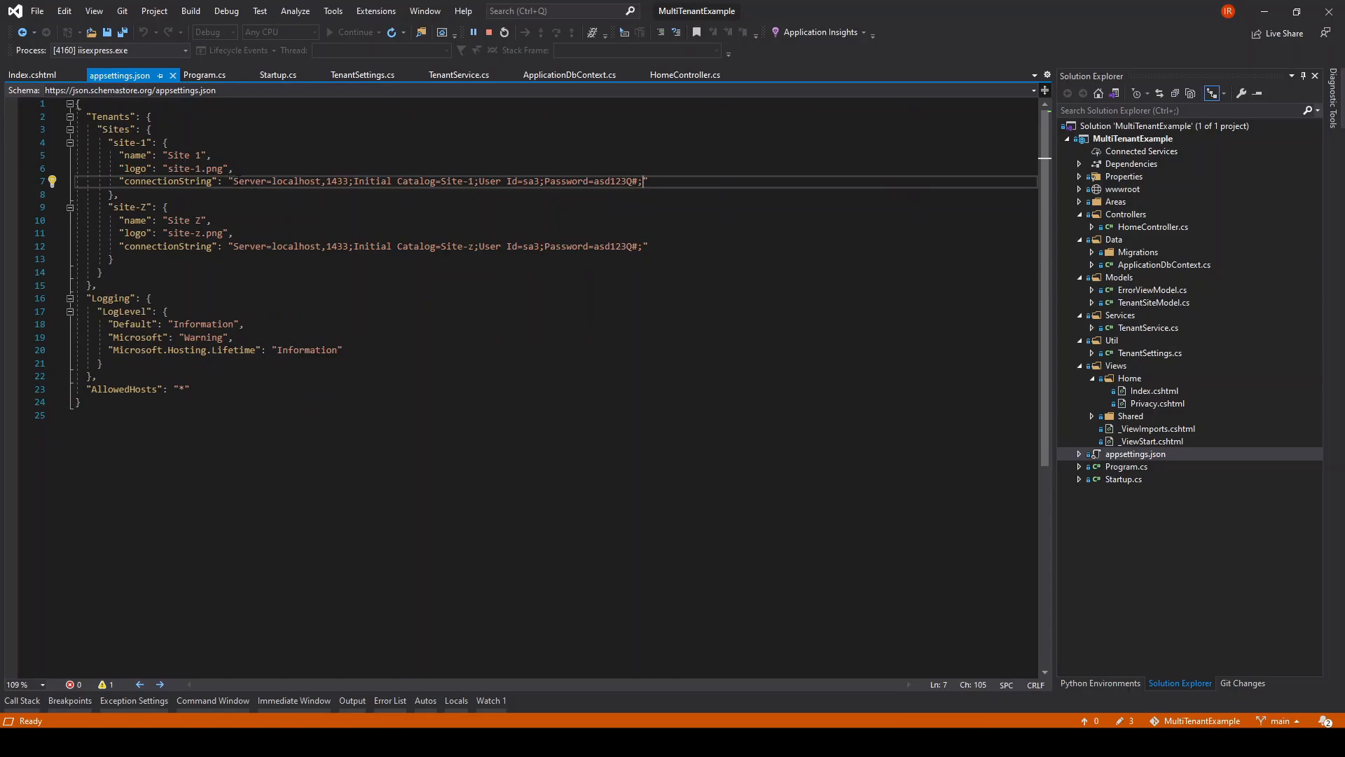
- Hardcode the Site-1 connection string in ApplicationDbContext and comment out its tenant constructor
{"action": "left_click", "coordinate": [569, 75]}
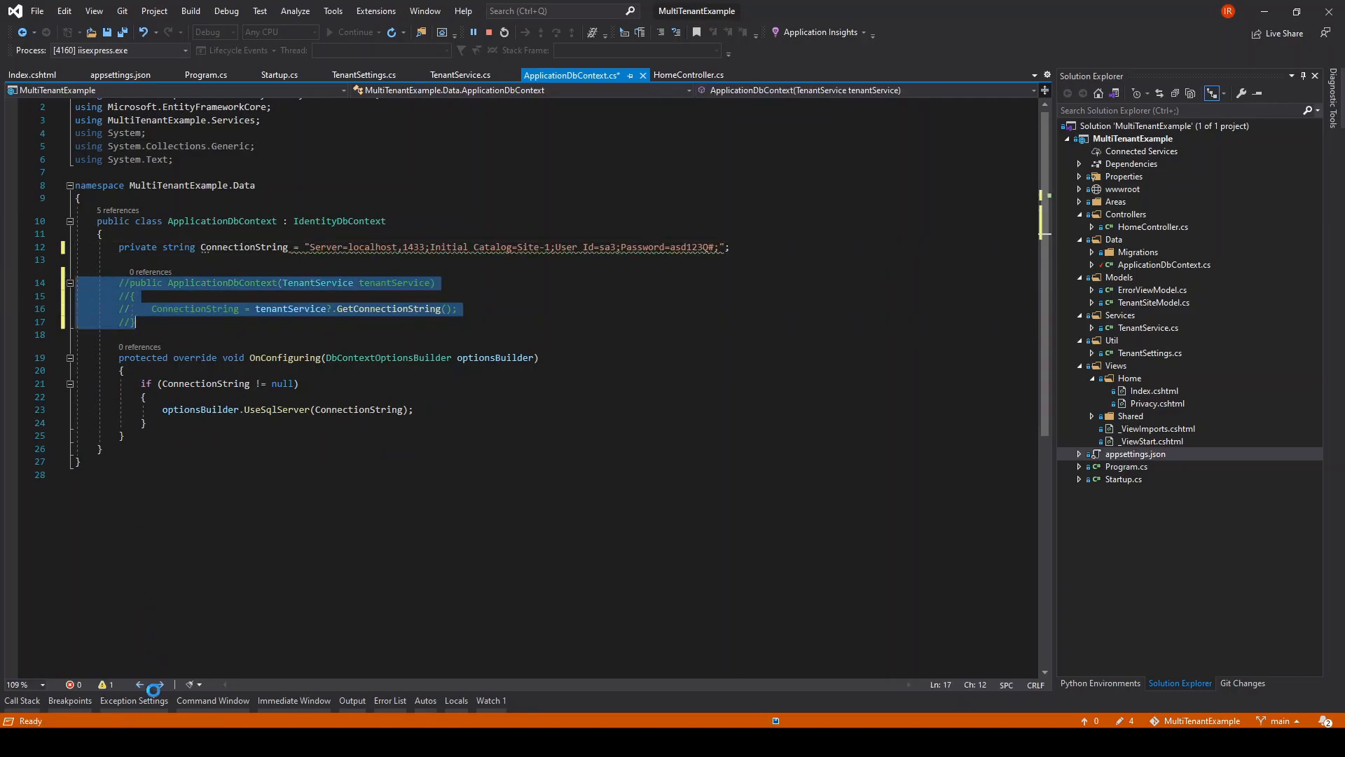
{"action": "key", "text": "ctrl+s"}
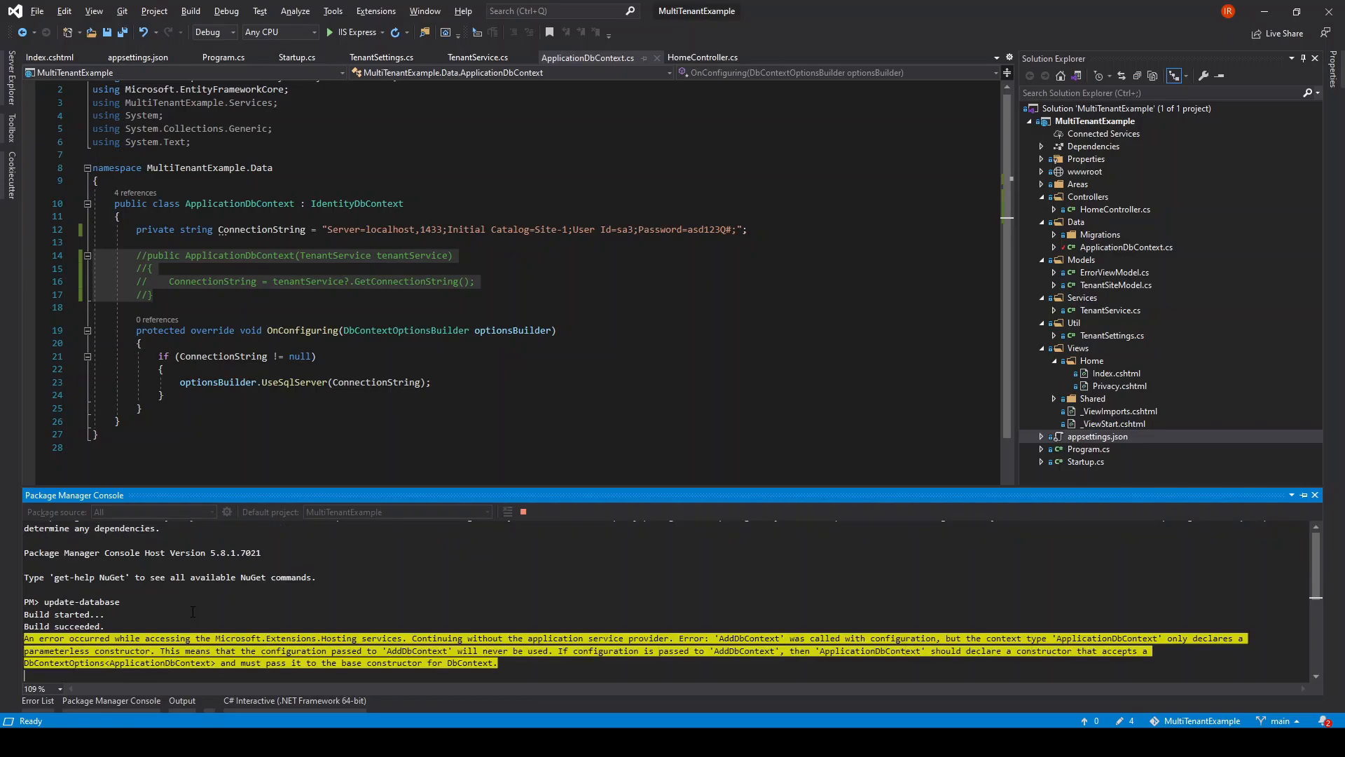
{"action": "left_click", "coordinate": [135, 58]}
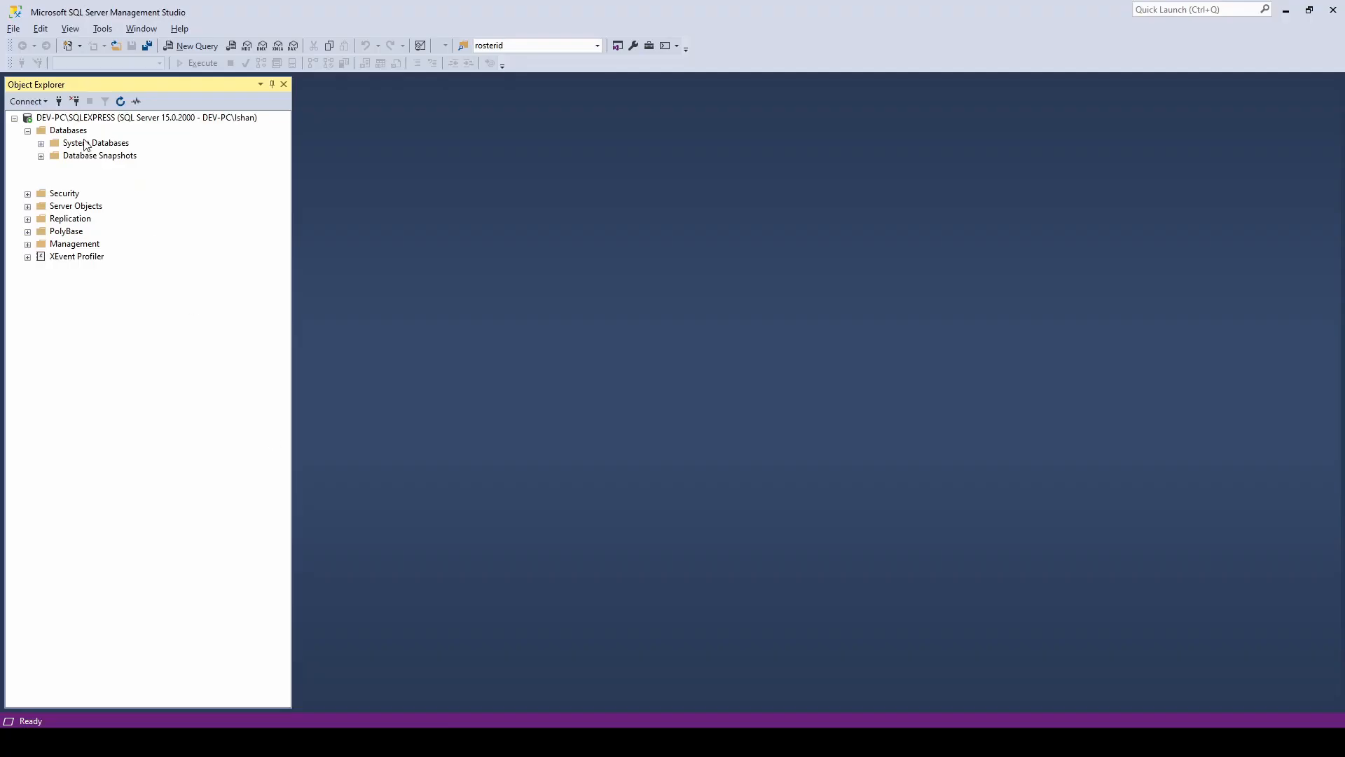
- Refresh the Databases folder in Object Explorer and expand the new Site-1 database
{"action": "left_click", "coordinate": [68, 129]}
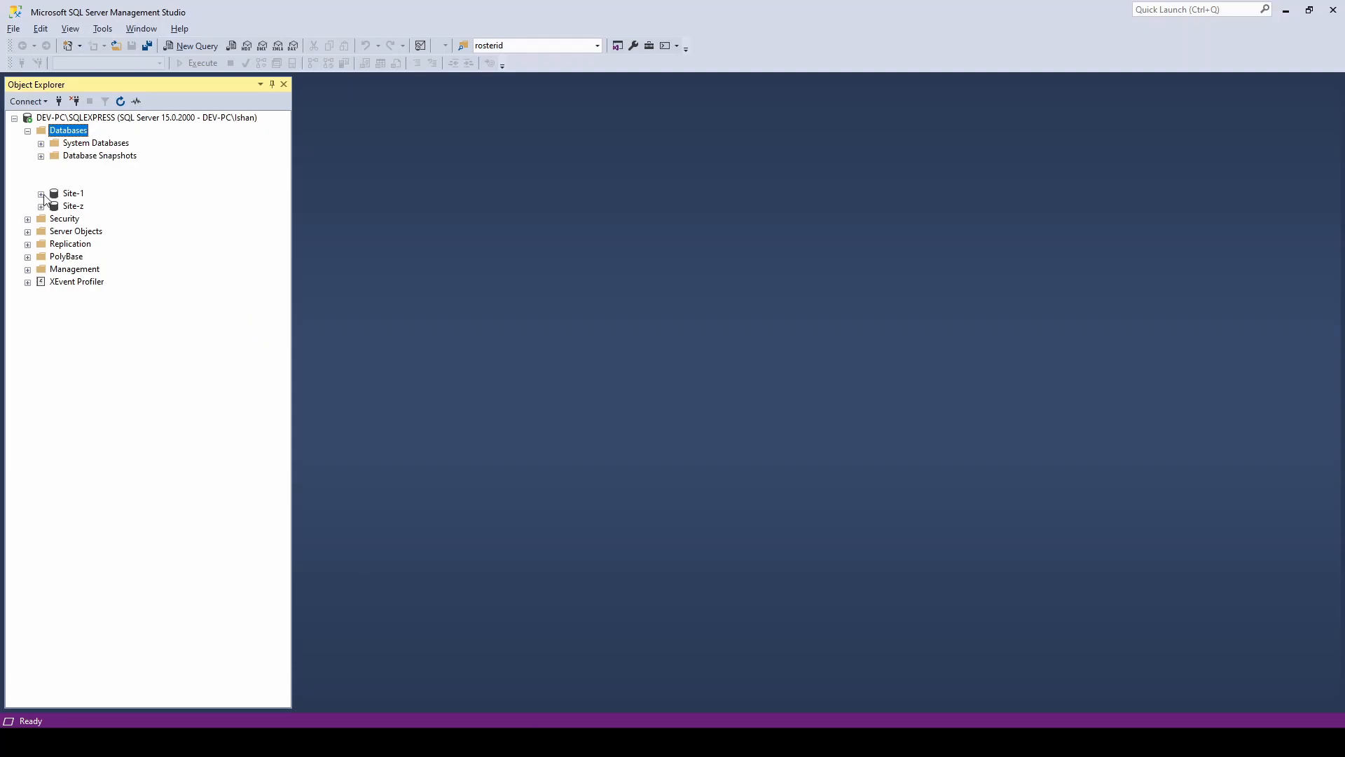
{"action": "left_click", "coordinate": [41, 193]}
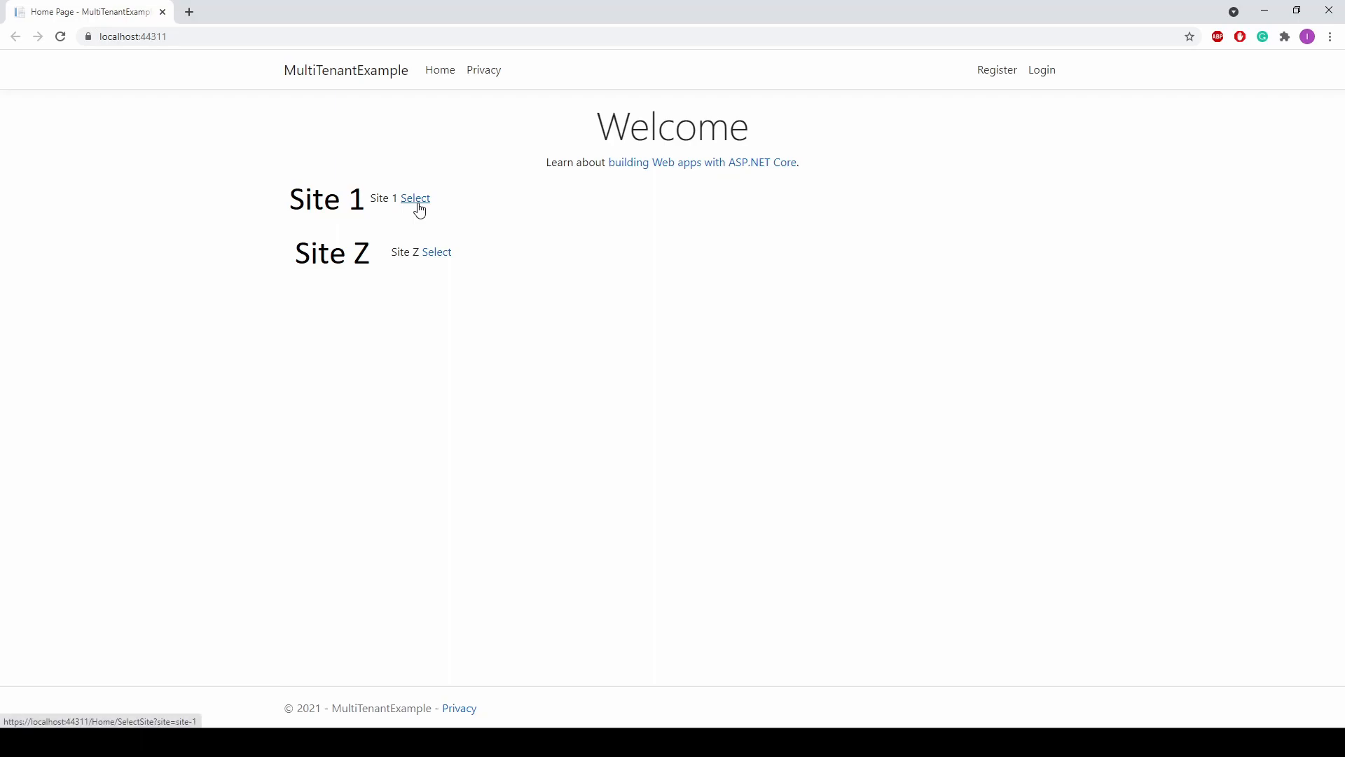
{"action": "left_click", "coordinate": [416, 198]}
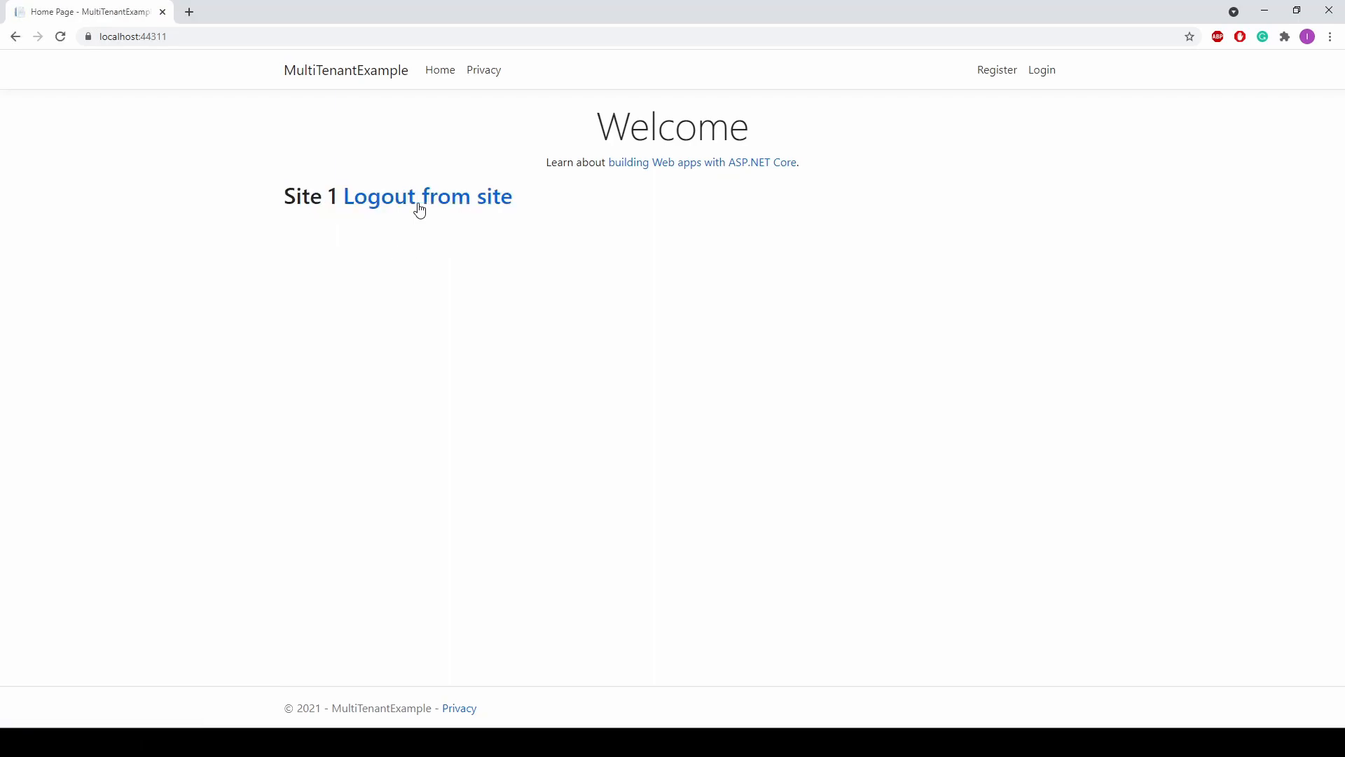
{"action": "mouse_move", "coordinate": [997, 70]}
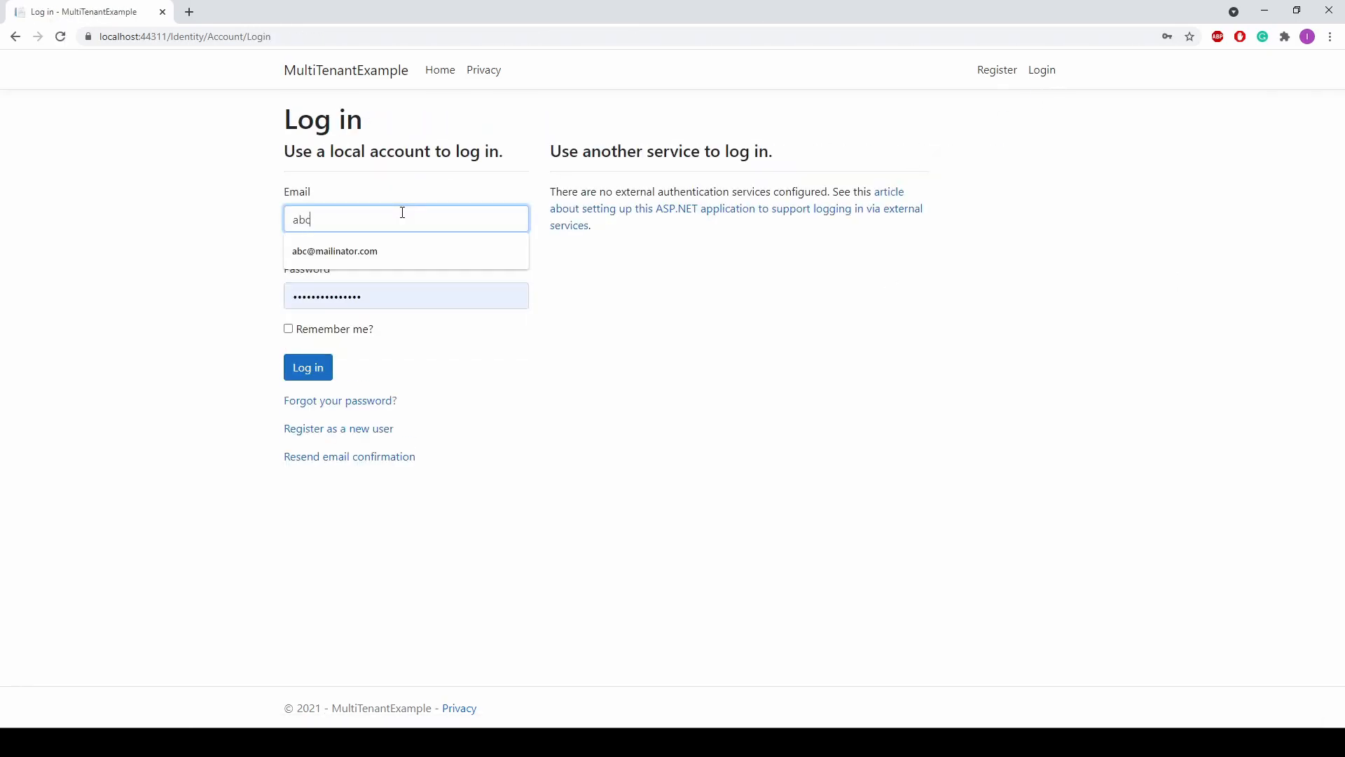
{"action": "left_click", "coordinate": [307, 367]}
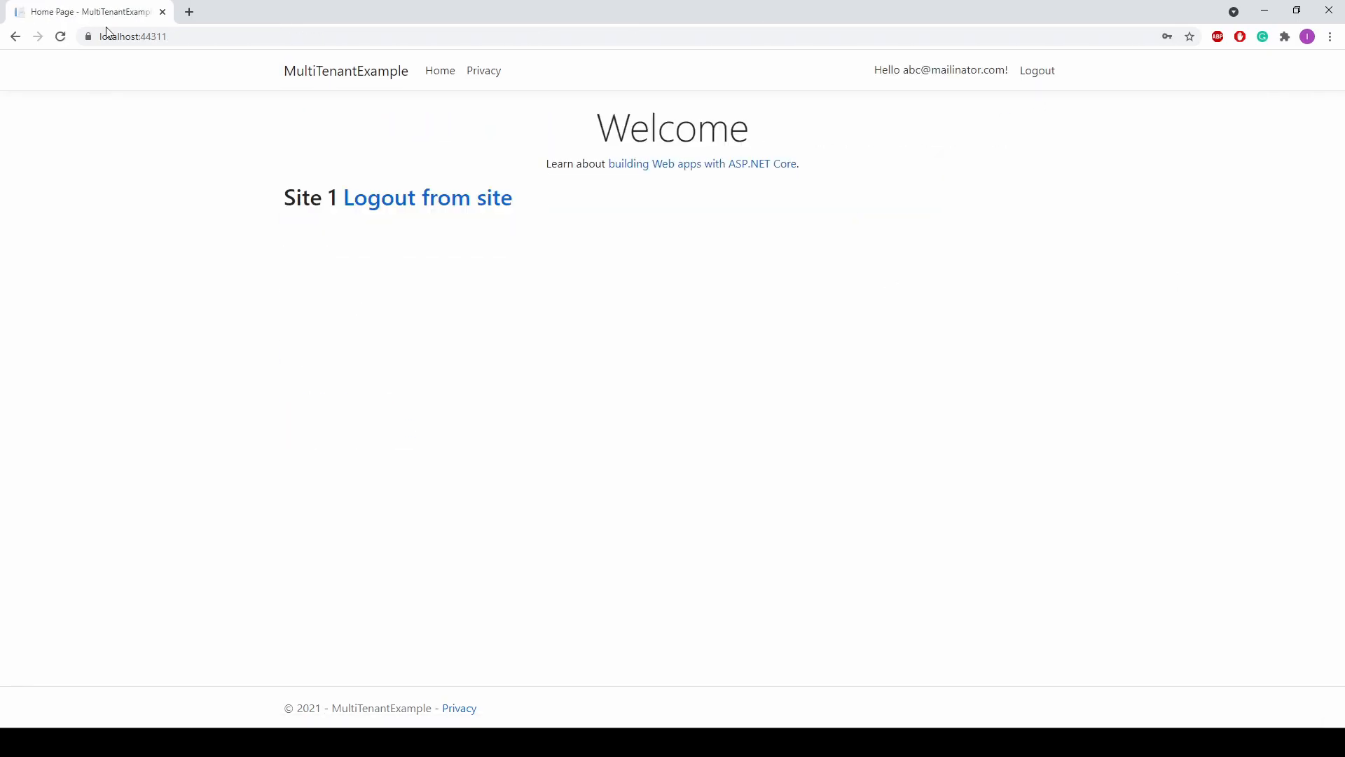
{"action": "left_click", "coordinate": [427, 197]}
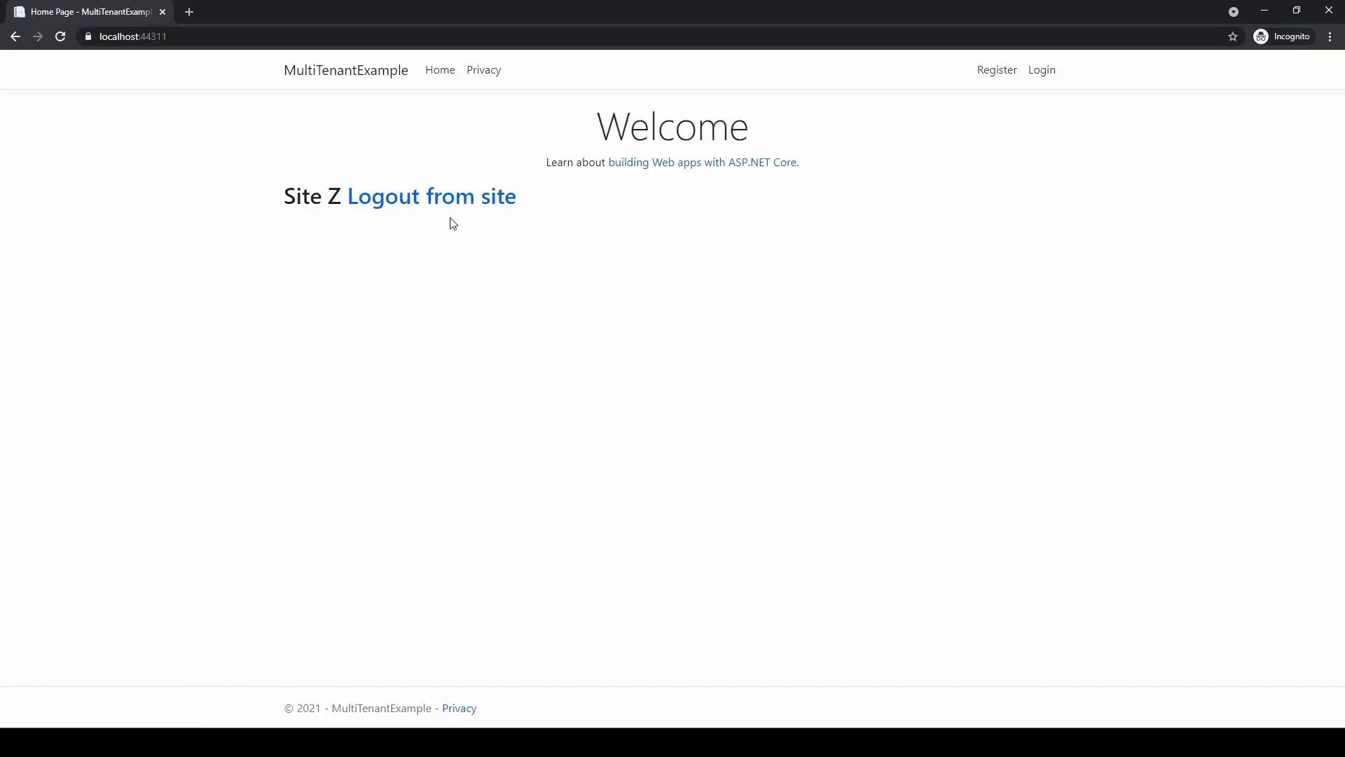
{"action": "type", "text": "xyz@mailinator.com"}
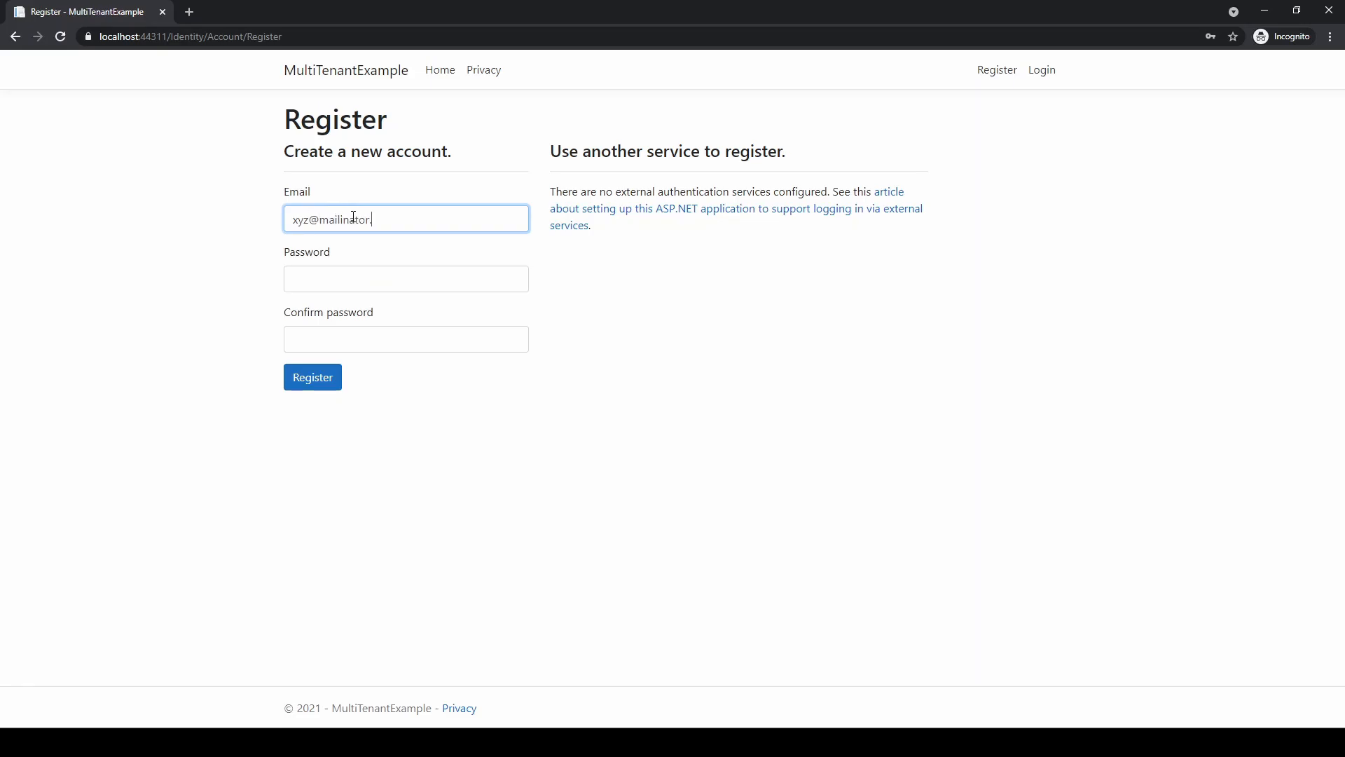
{"action": "left_click", "coordinate": [311, 377]}
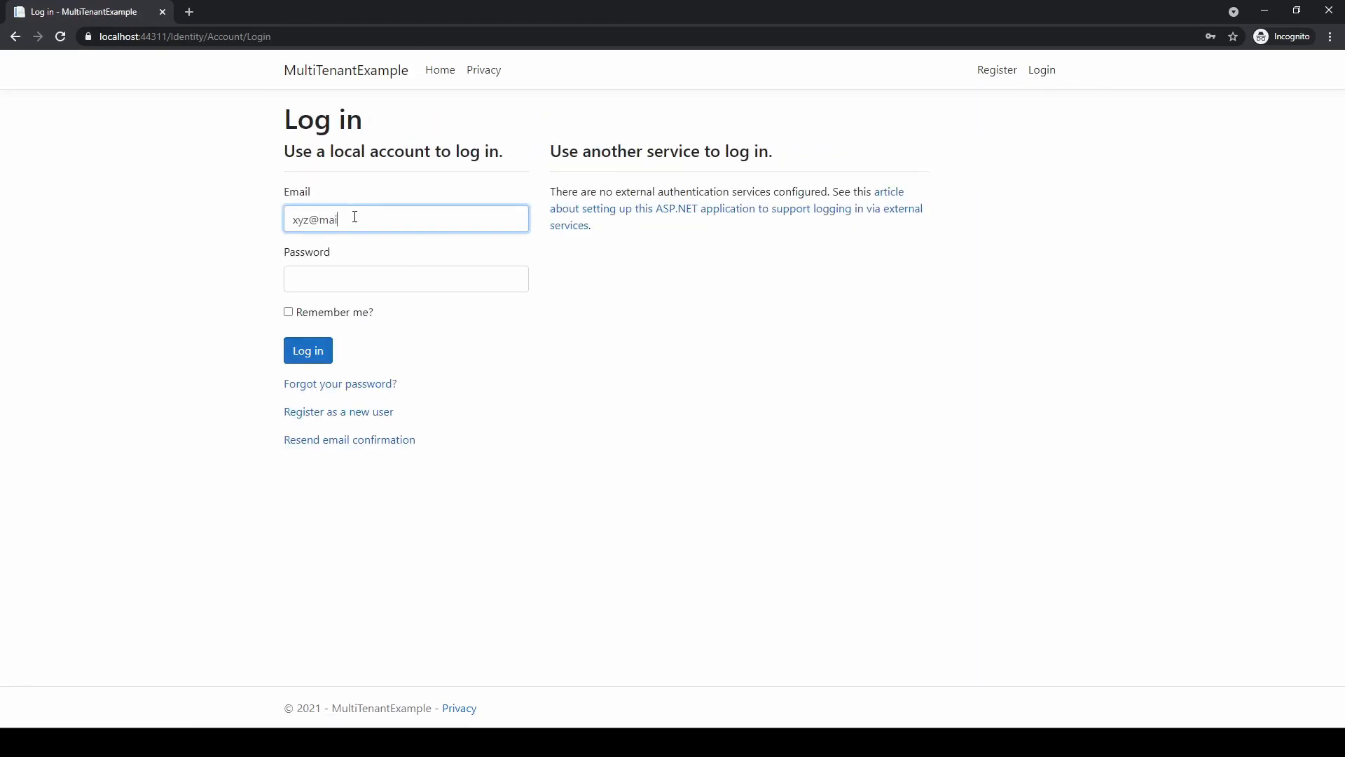
{"action": "left_click", "coordinate": [307, 351]}
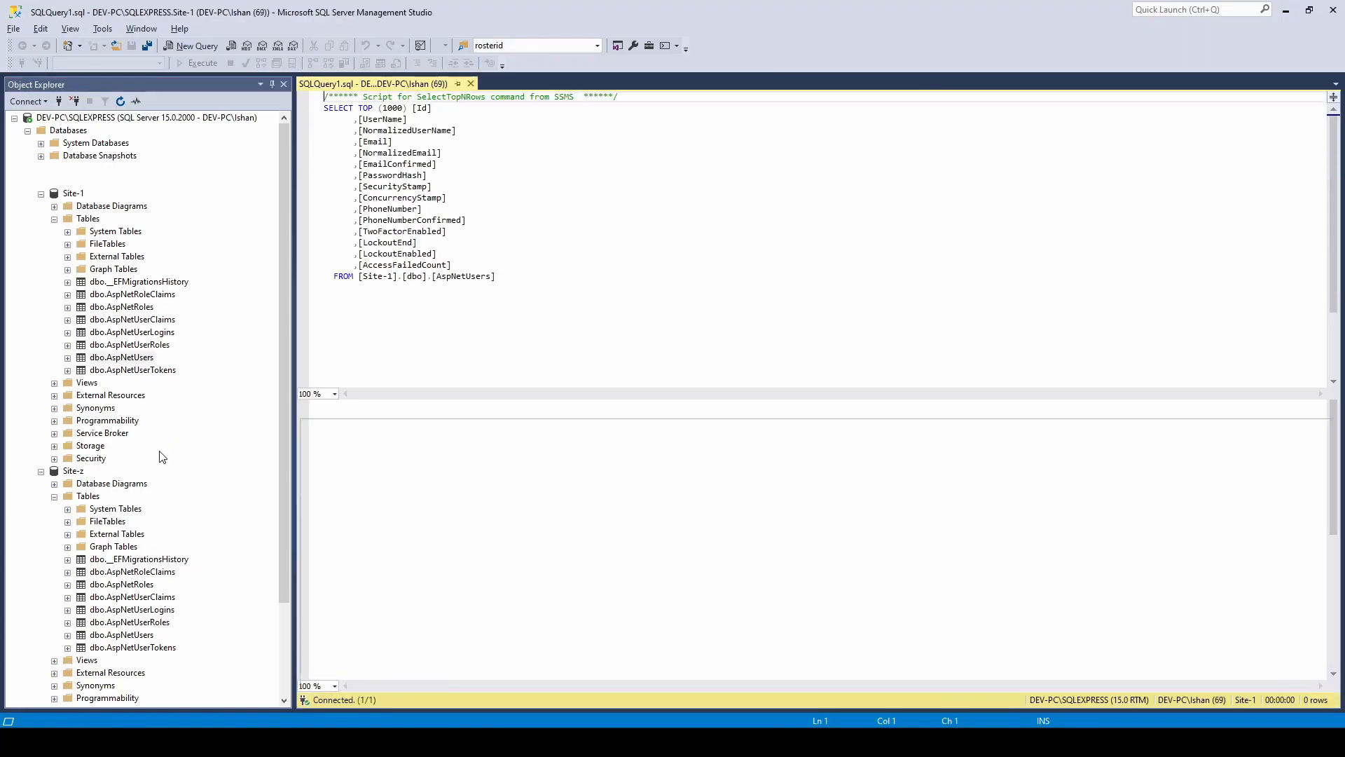
{"action": "left_click", "coordinate": [204, 63]}
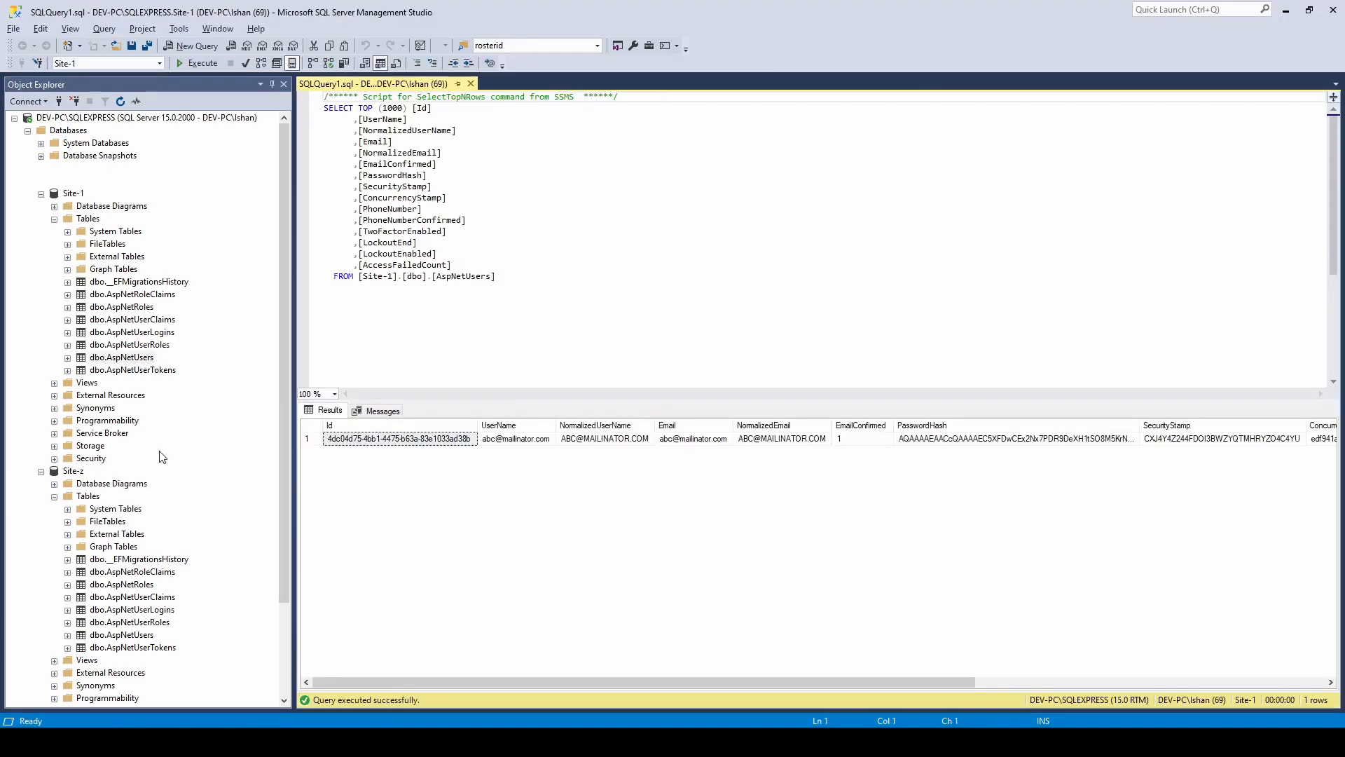
{"action": "left_click", "coordinate": [122, 635]}
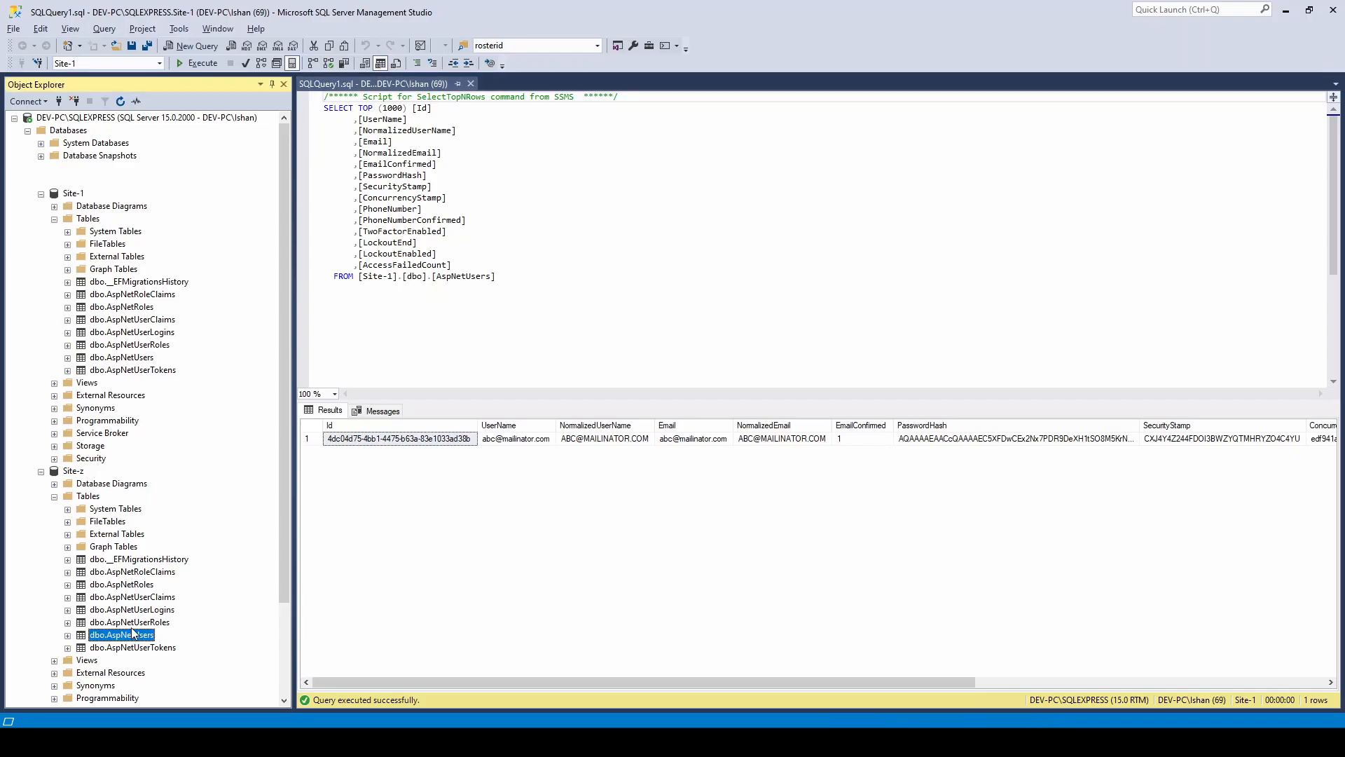